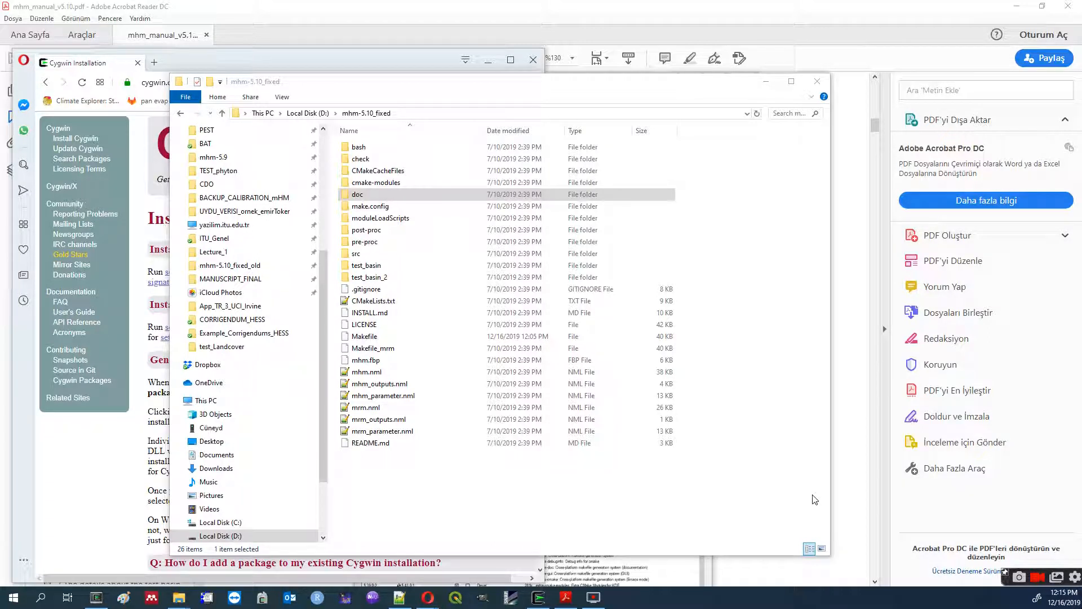
pyautogui.moveTo(811, 423)
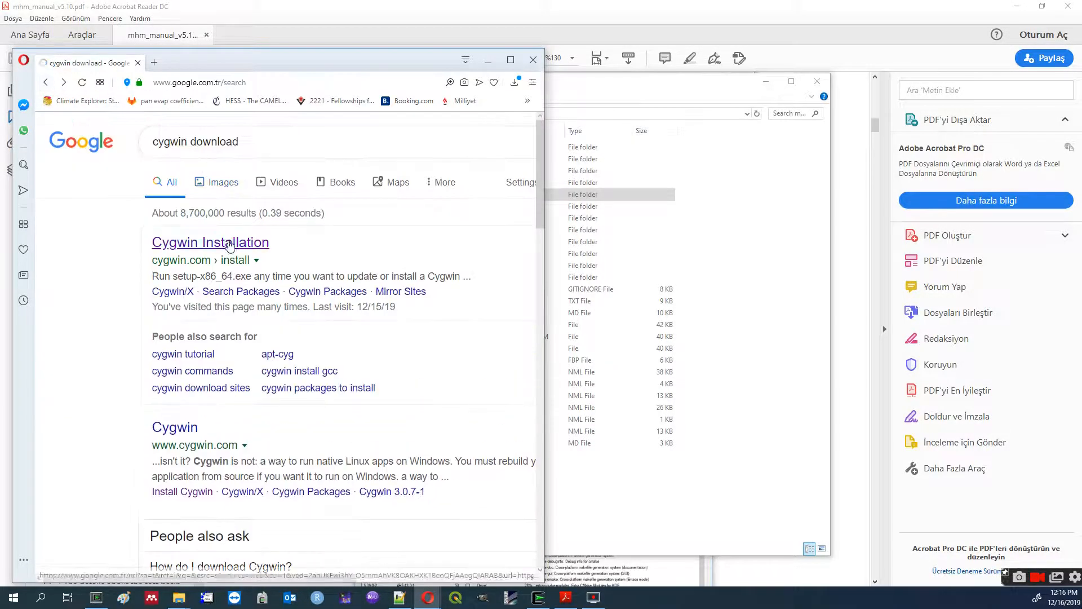
# Open the Cygwin Installation page from the 'cygwin download' Google results.
pyautogui.click(209, 242)
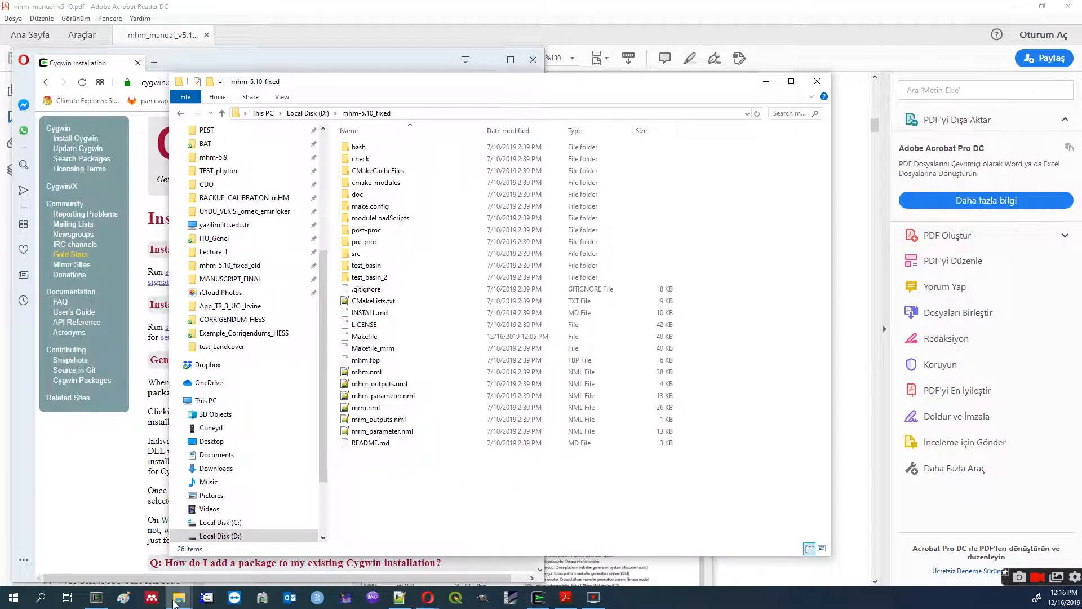
pyautogui.moveTo(179, 598)
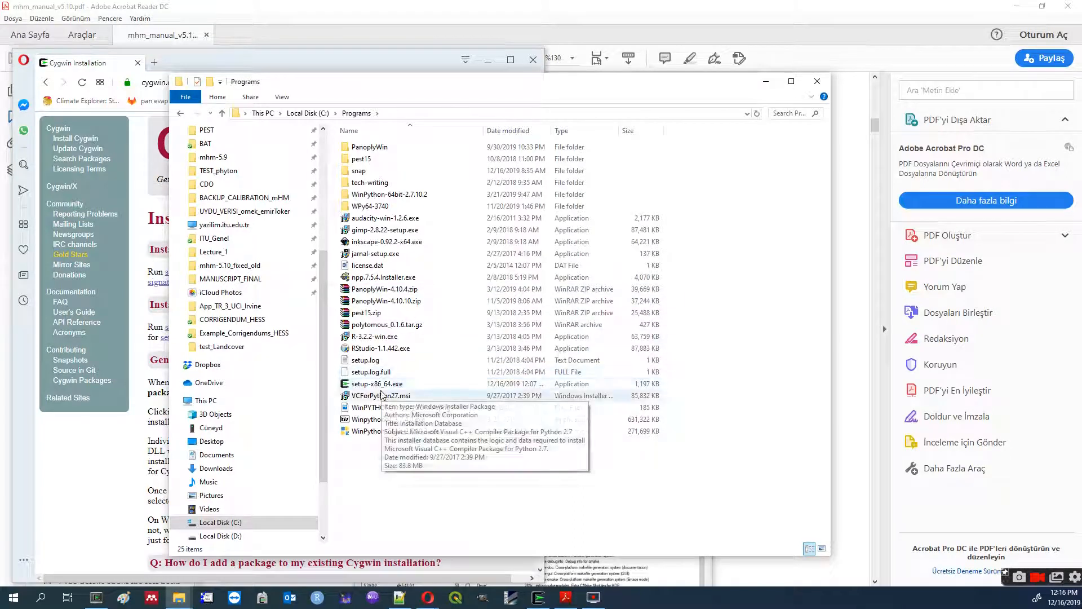
# Select the setup-x86_64.exe installer in C:\Programs to launch Cygwin setup.
pyautogui.click(377, 383)
pyautogui.write('gfortran')
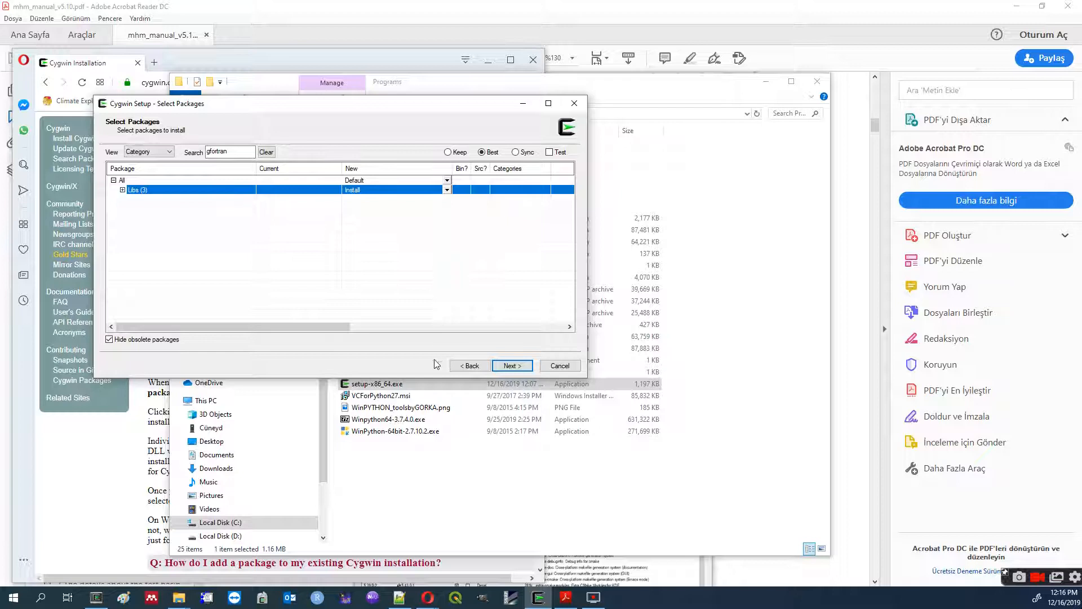
pyautogui.moveTo(549, 510)
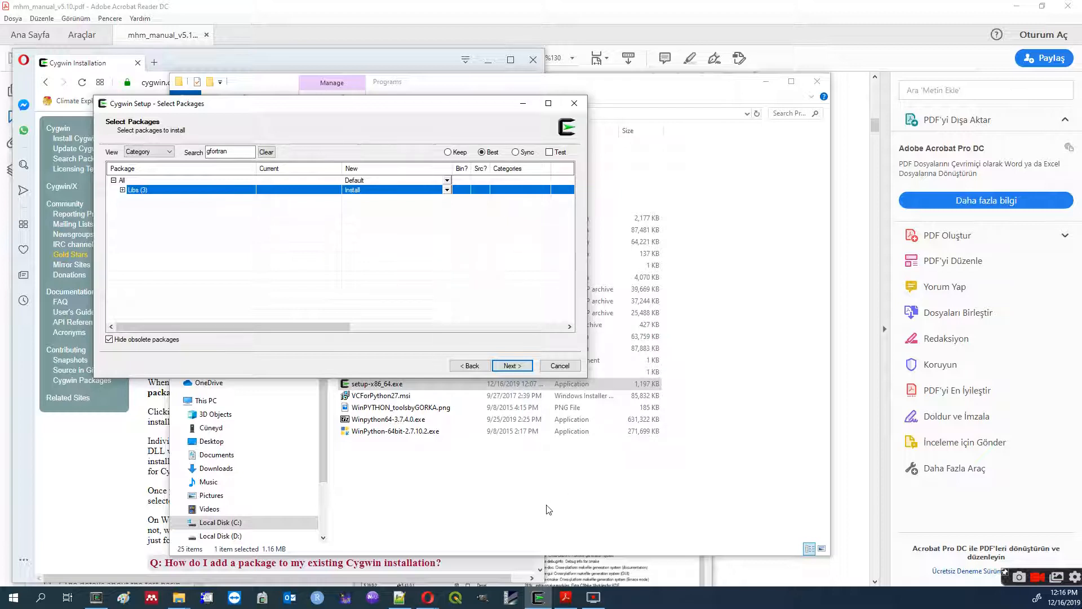
pyautogui.moveTo(498, 590)
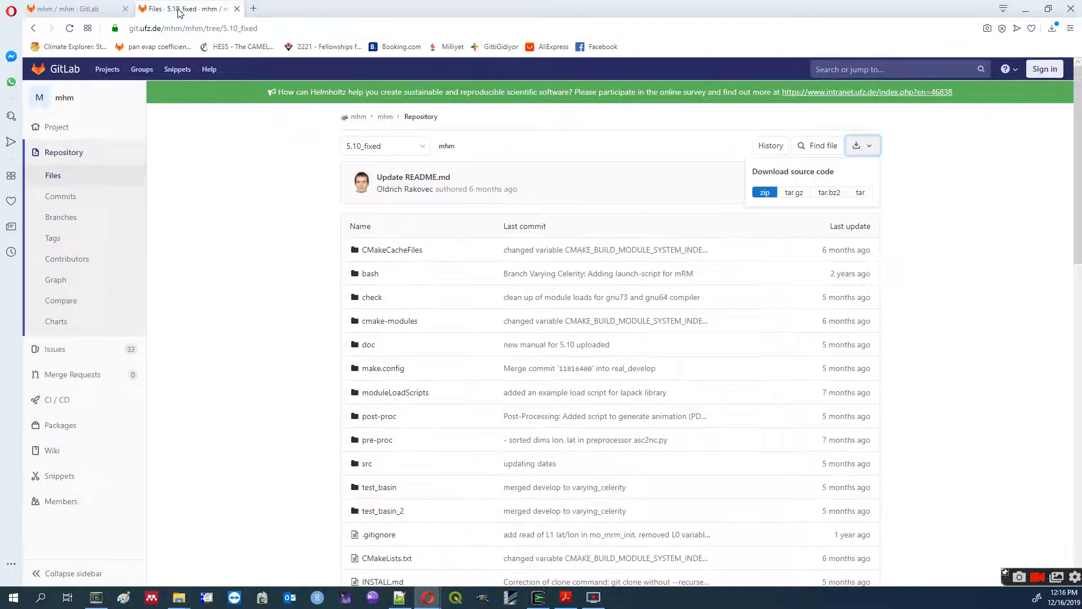
pyautogui.moveTo(264, 160)
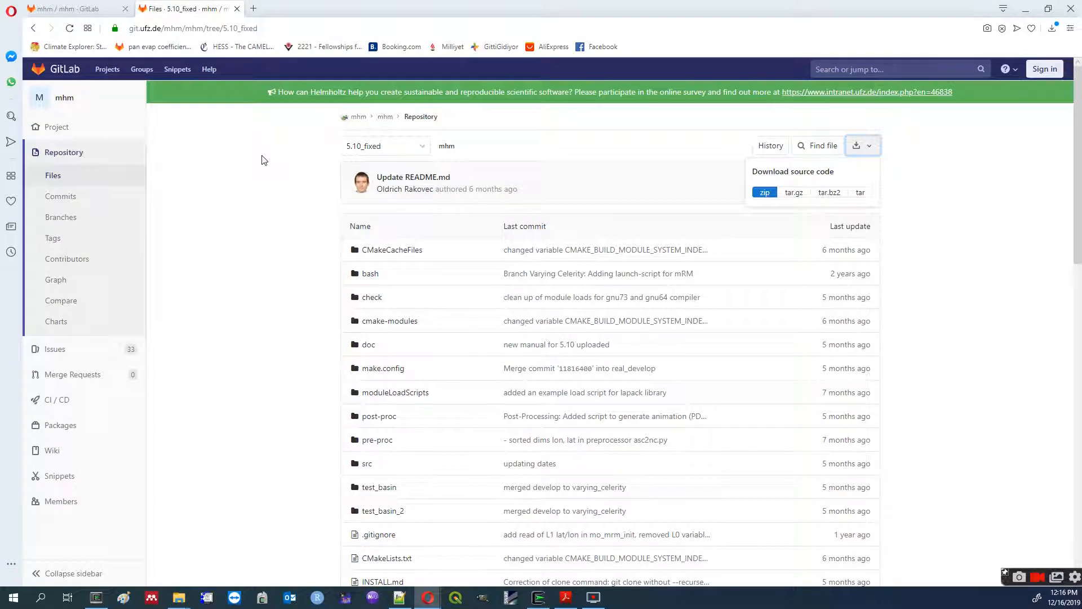
pyautogui.moveTo(303, 174)
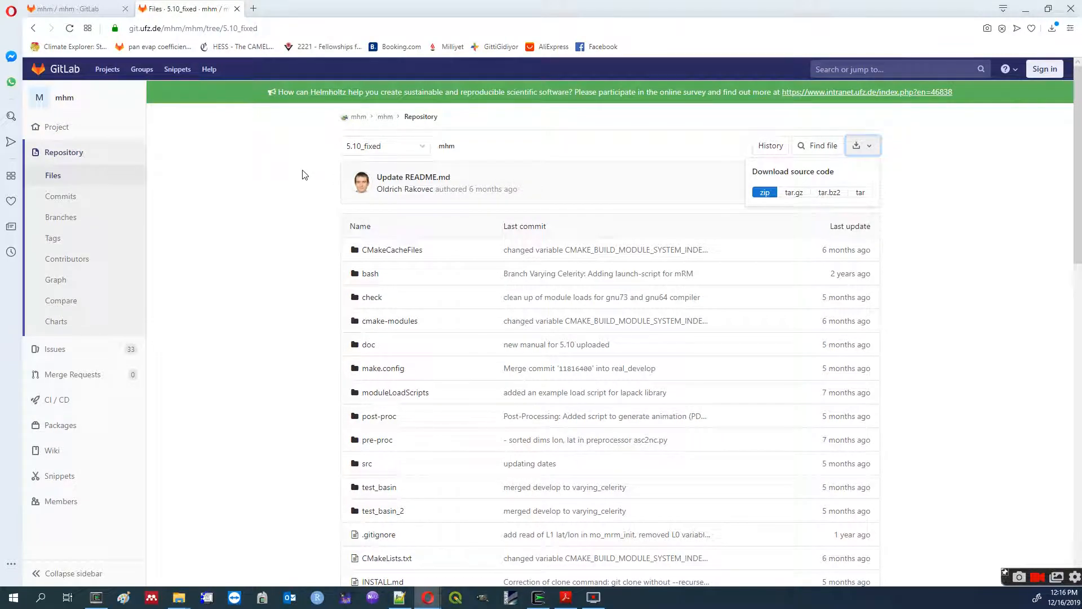
# Close the GitLab source download dropdown on the 5.10_fixed branch and bring File Explorer forward.
pyautogui.click(384, 146)
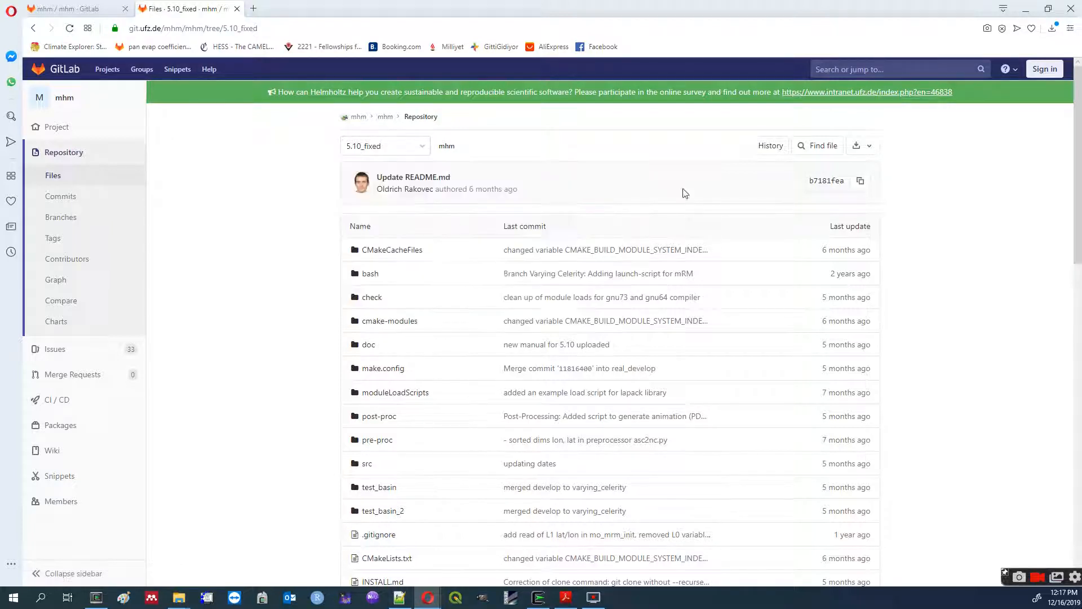
pyautogui.click(869, 145)
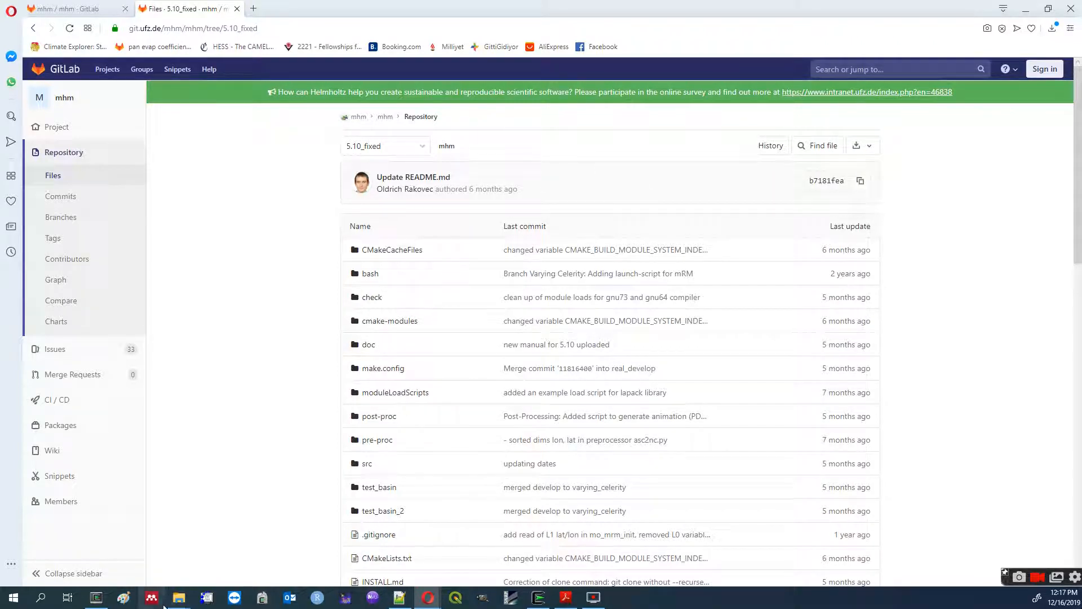
pyautogui.moveTo(178, 597)
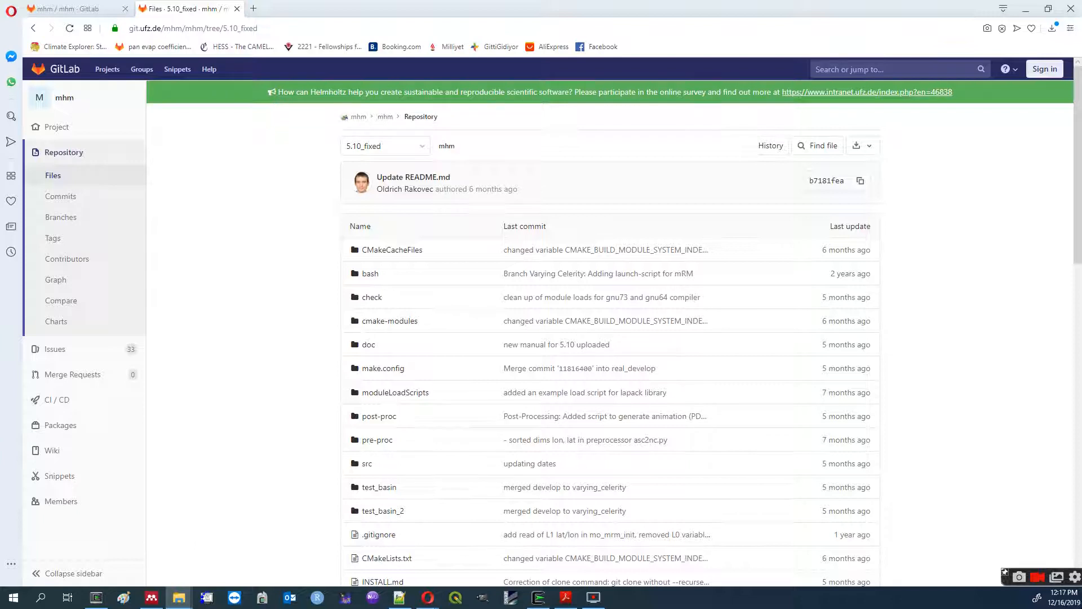
pyautogui.click(178, 597)
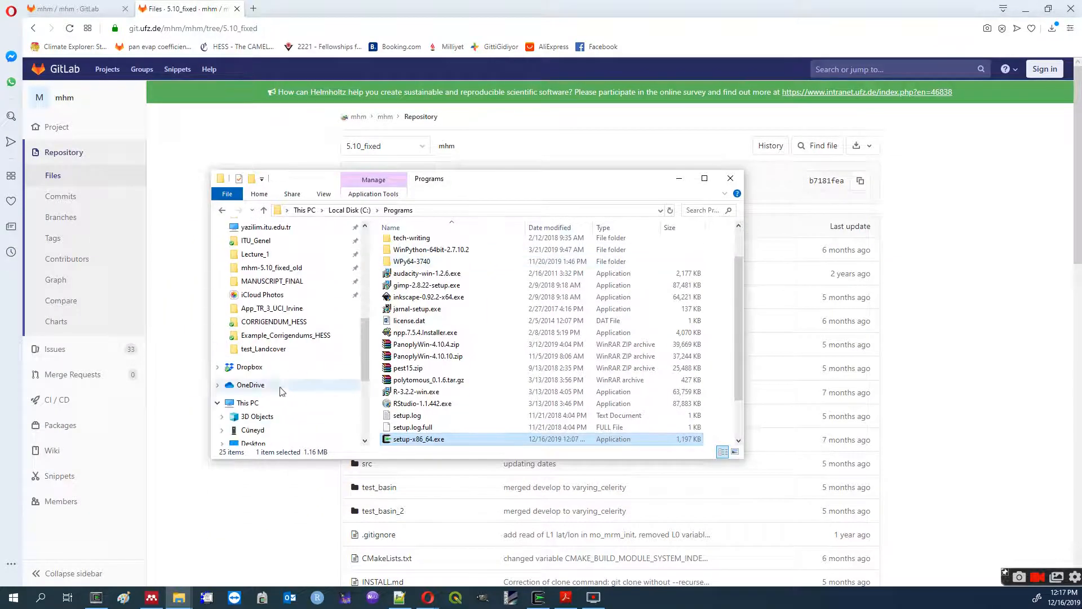
# Browse Local Disk (D:) and enter the mhm-5.10_fixed project folder.
pyautogui.click(262, 431)
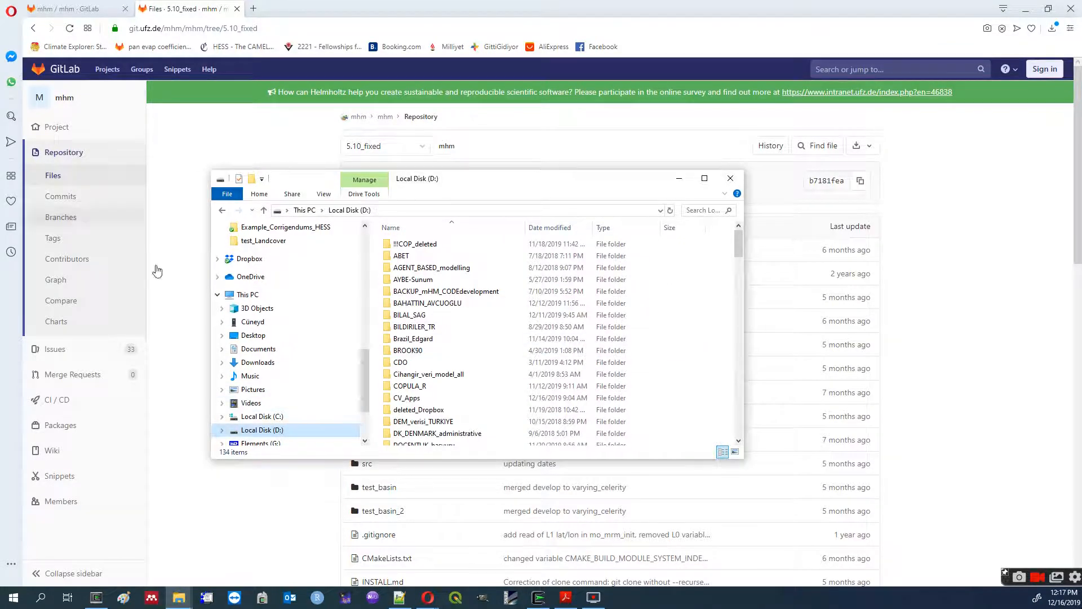
pyautogui.scroll(-3)
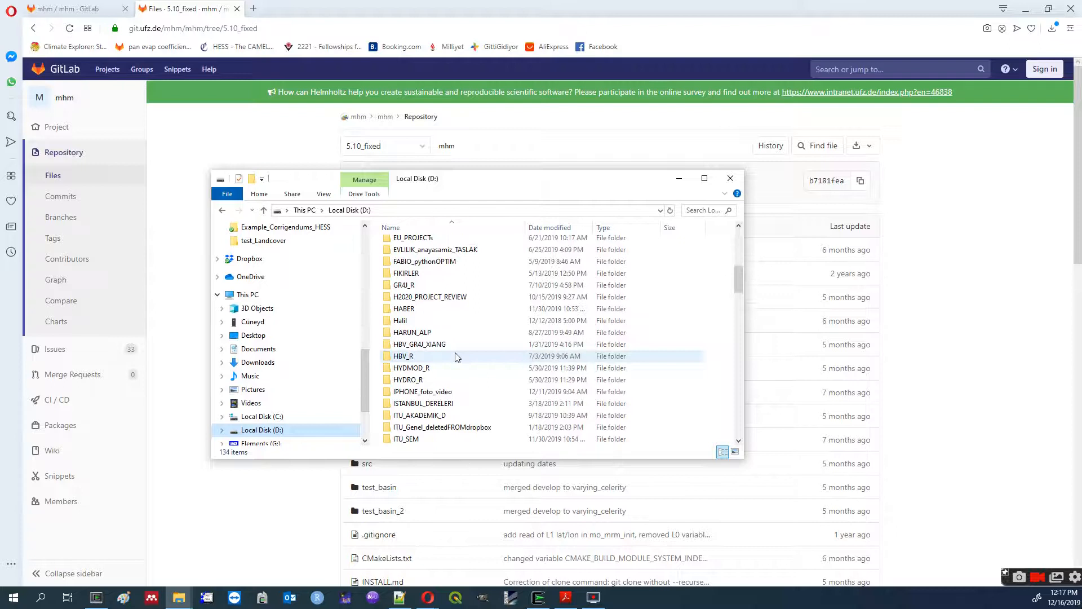
pyautogui.scroll(-3)
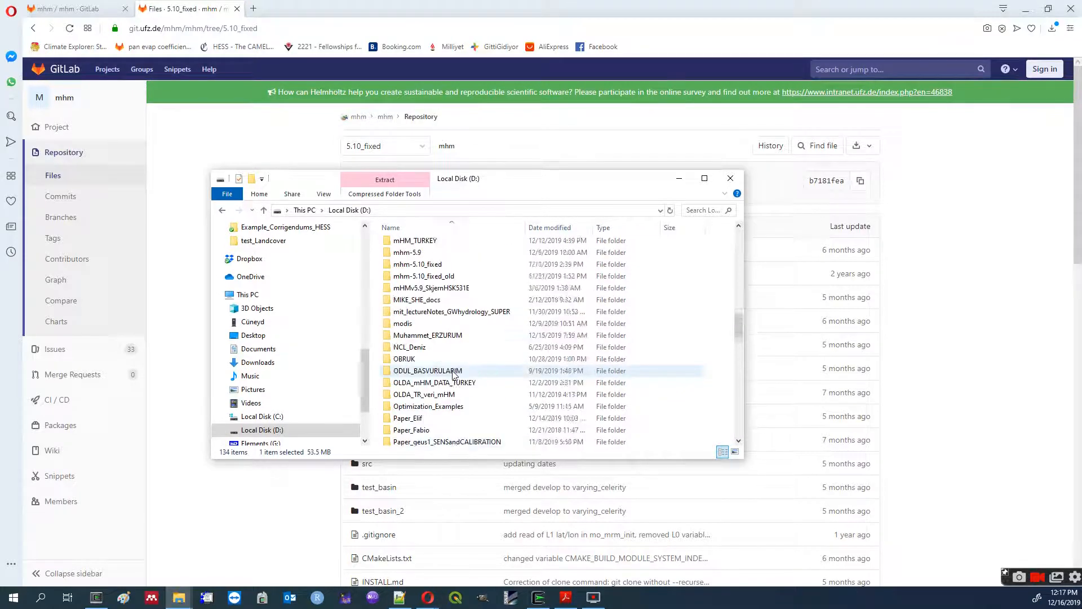
pyautogui.doubleClick(417, 264)
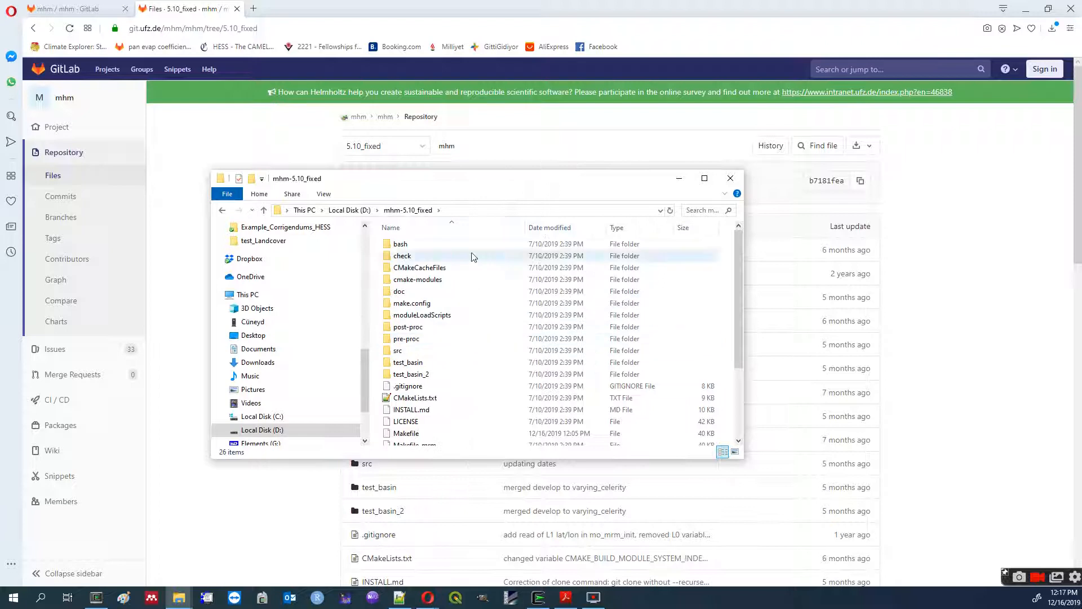
pyautogui.moveTo(478, 174)
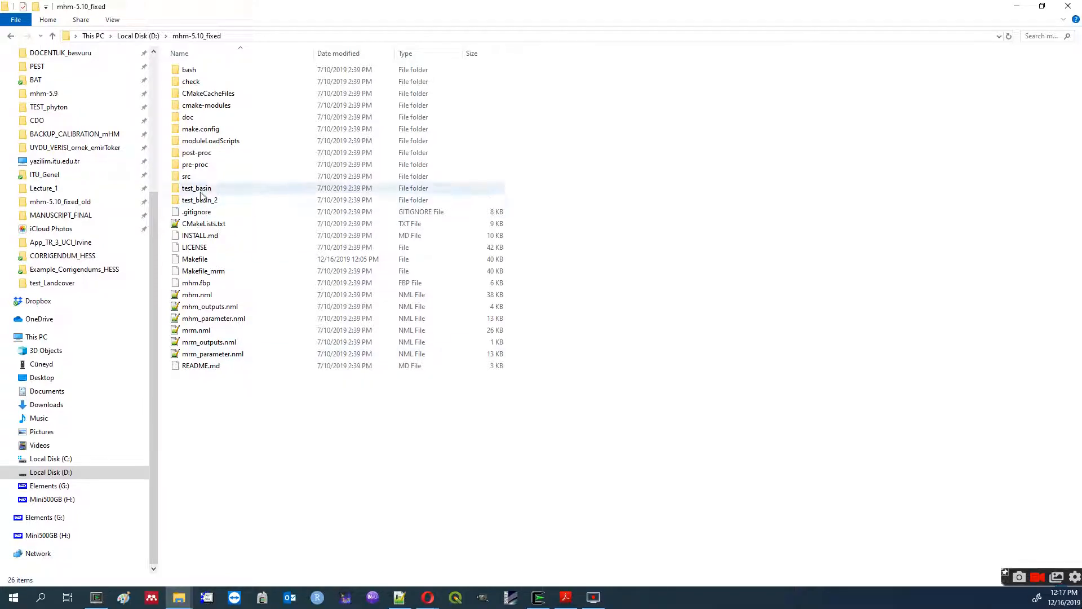
# Look into src, then open mhm_manual_v5.10.pdf from the doc folder in Acrobat Reader.
pyautogui.doubleClick(187, 176)
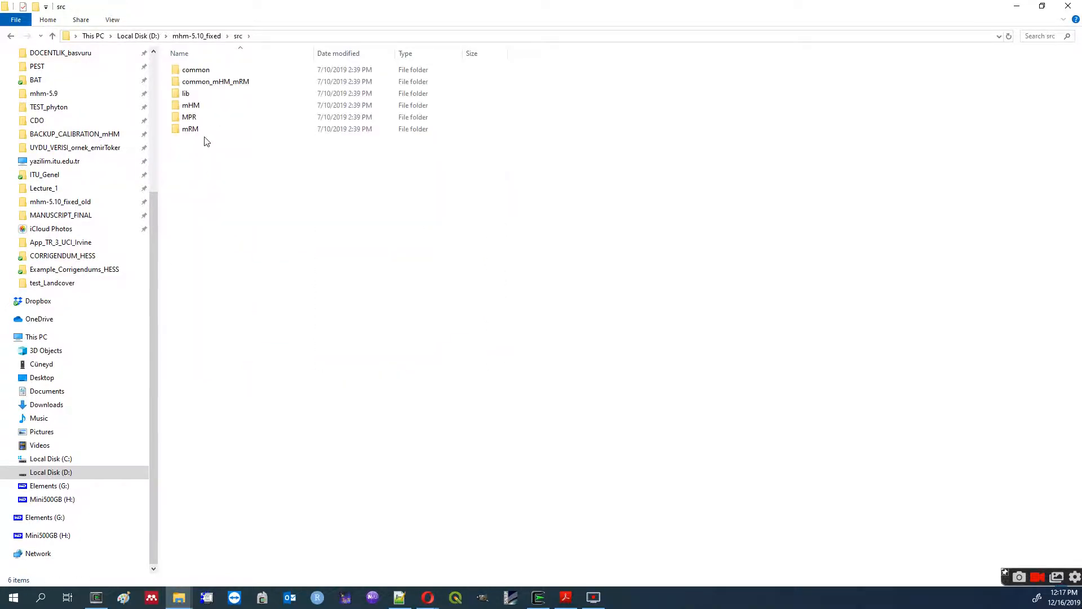
pyautogui.doubleClick(190, 105)
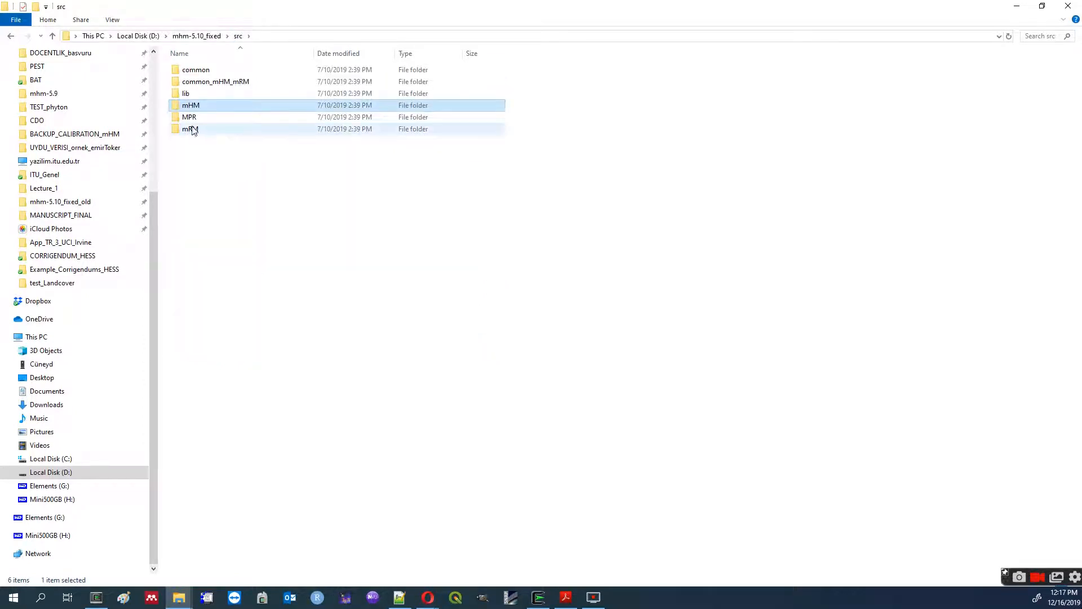
pyautogui.moveTo(194, 133)
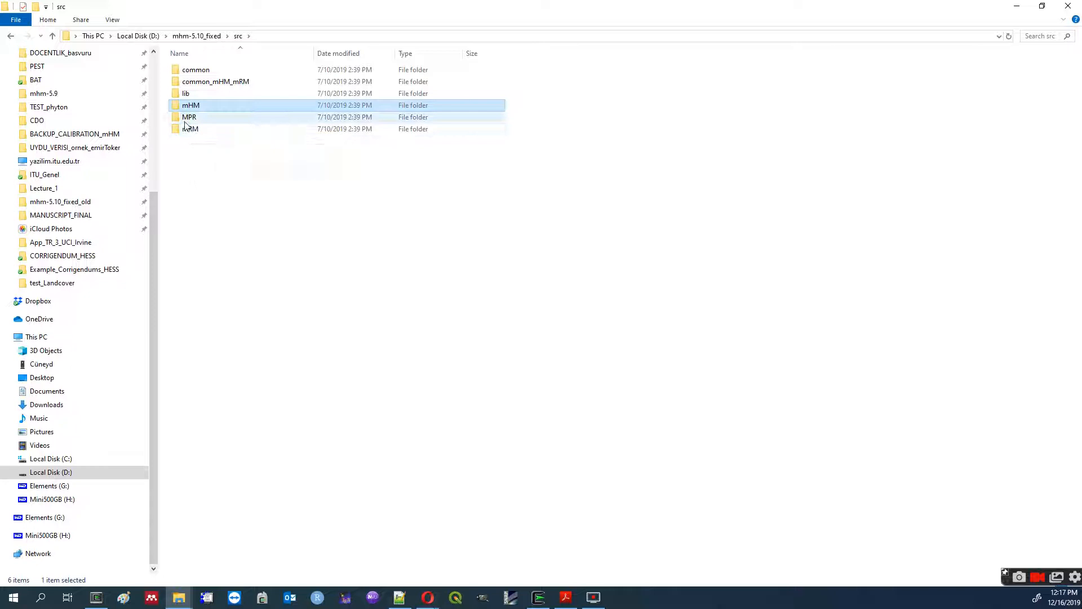
pyautogui.moveTo(198, 123)
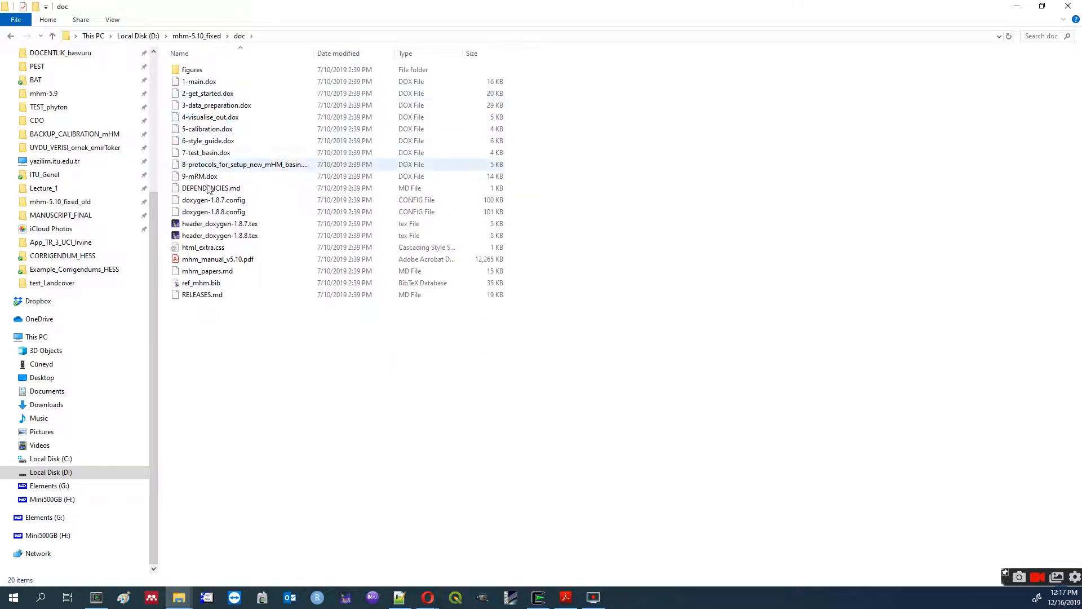
pyautogui.click(217, 259)
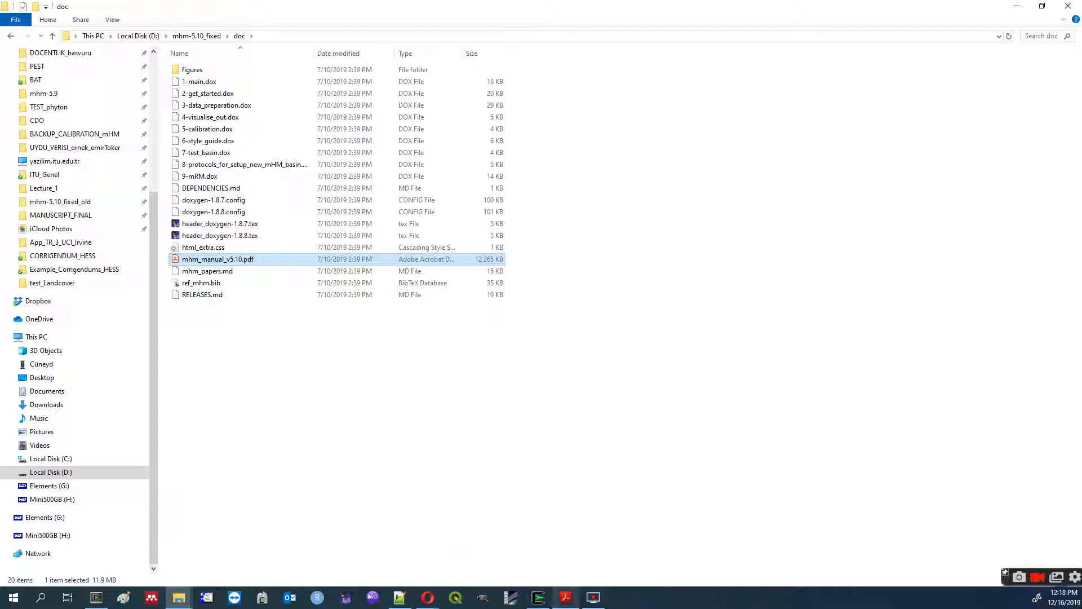
pyautogui.doubleClick(217, 259)
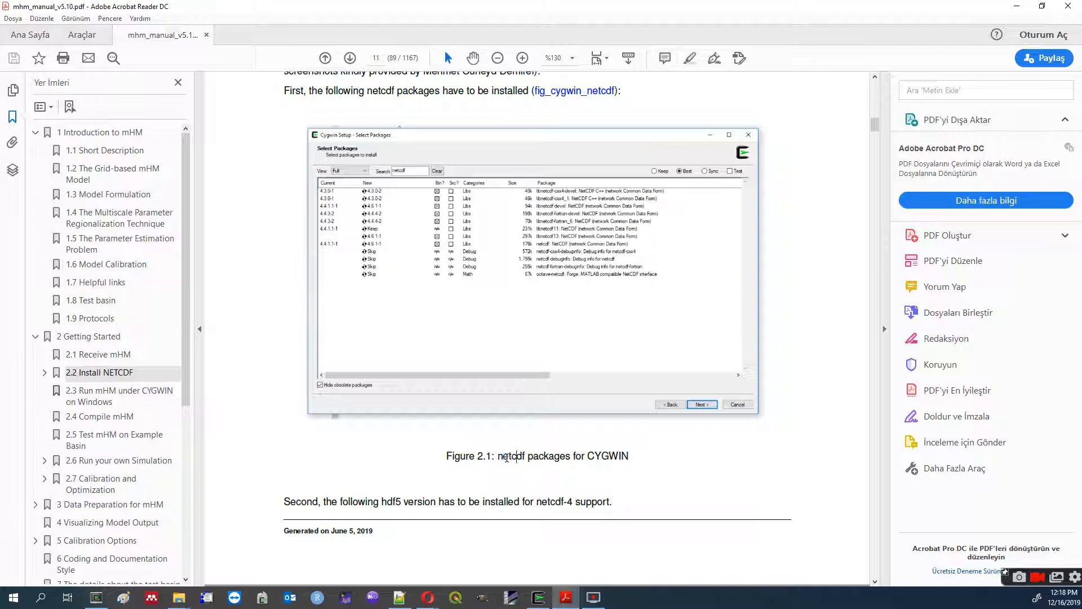
# Select the word netcdf in the Figure 2.1 caption of the Install NETCDF section.
pyautogui.doubleClick(511, 456)
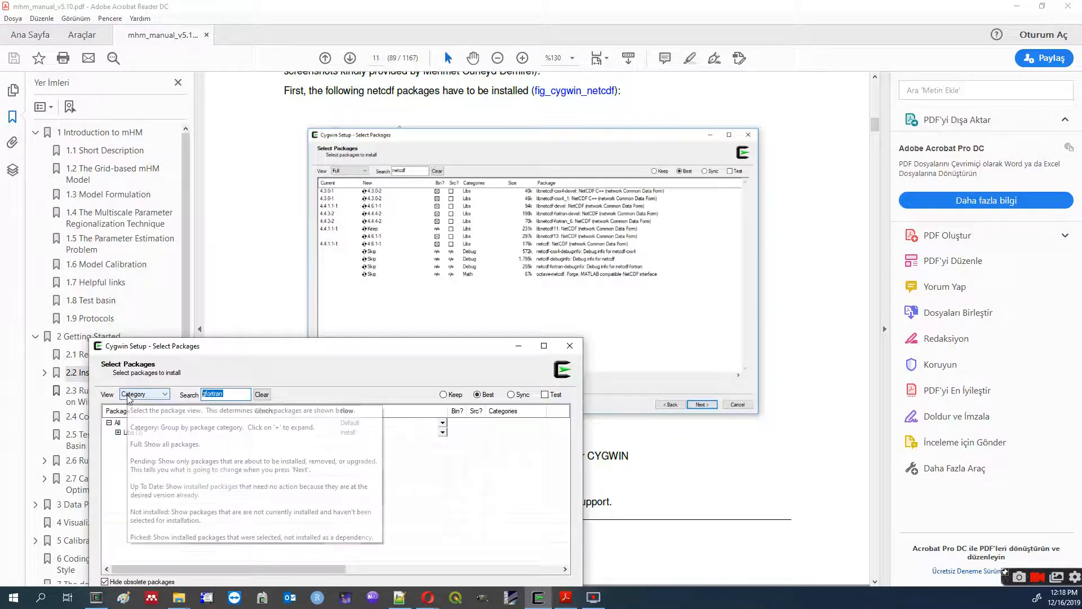
# Search netcdf in Select Packages and set its Libs (10) group to Install.
pyautogui.write('netcdf')
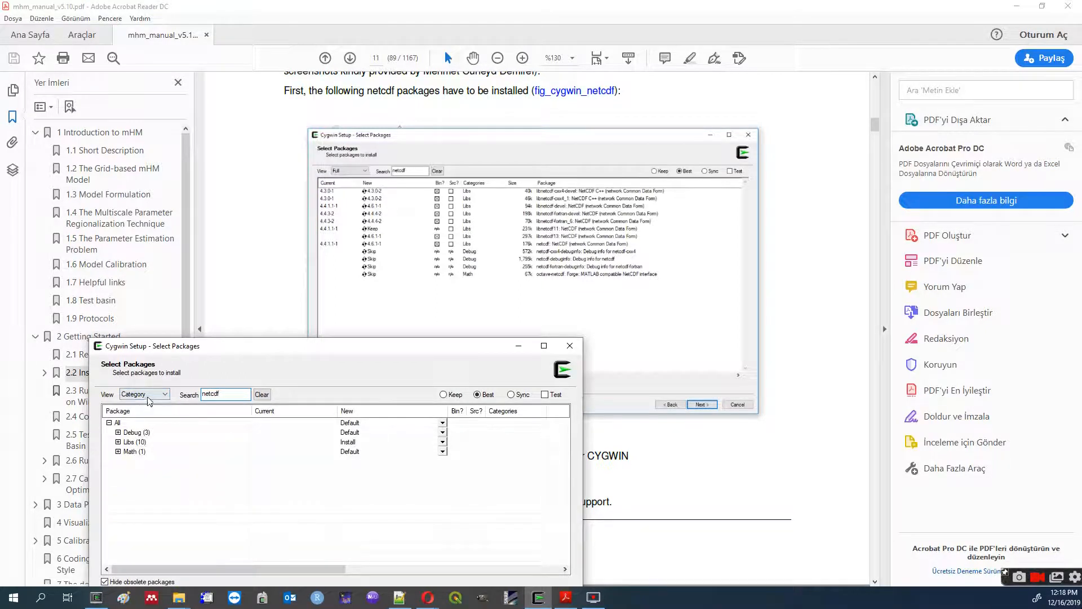
pyautogui.moveTo(223, 362)
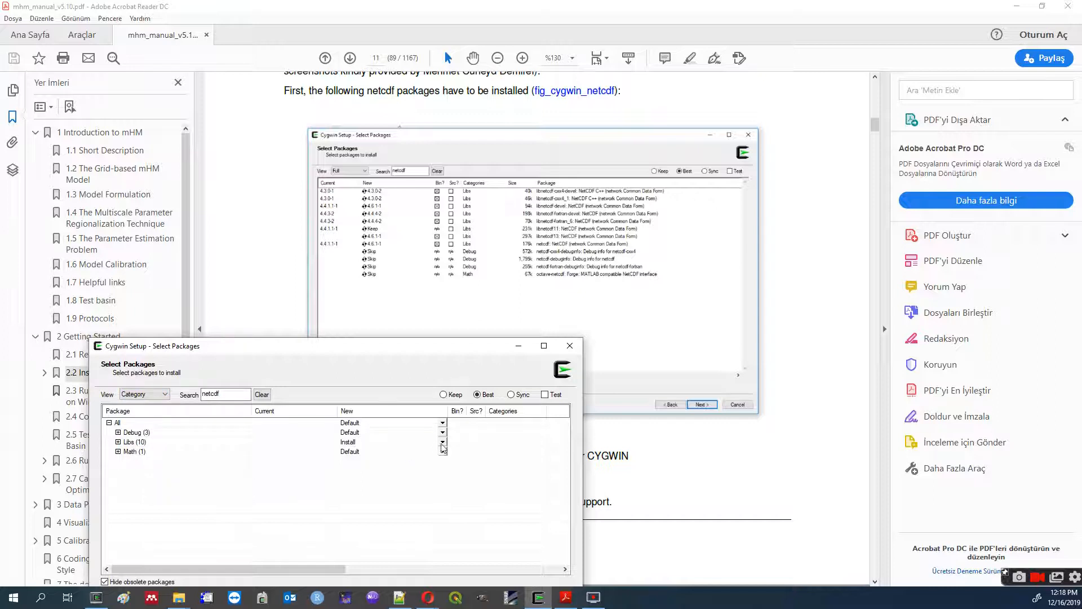
pyautogui.click(442, 442)
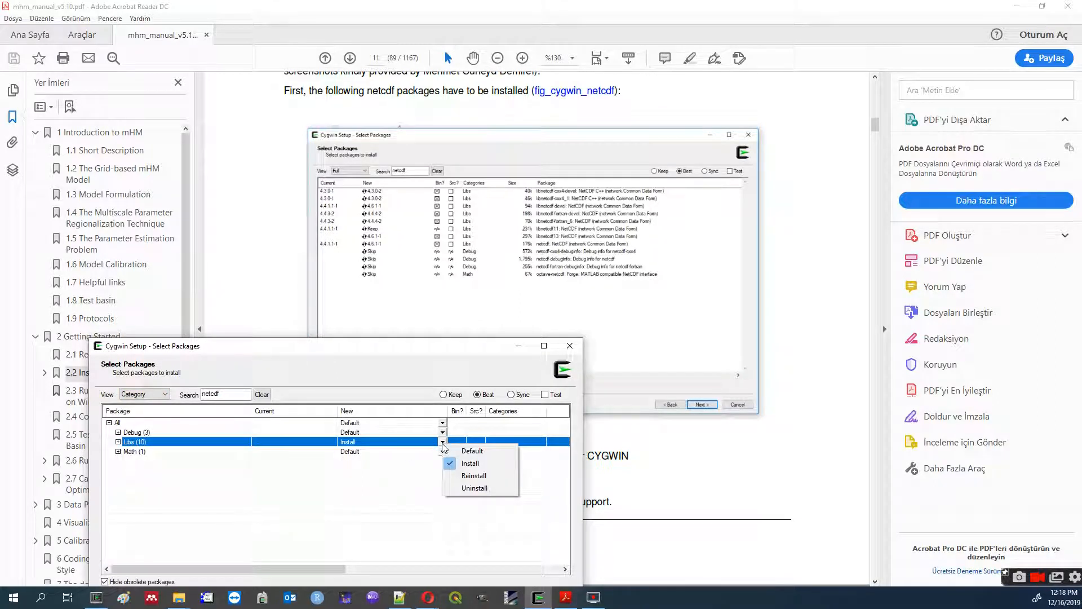
pyautogui.click(470, 463)
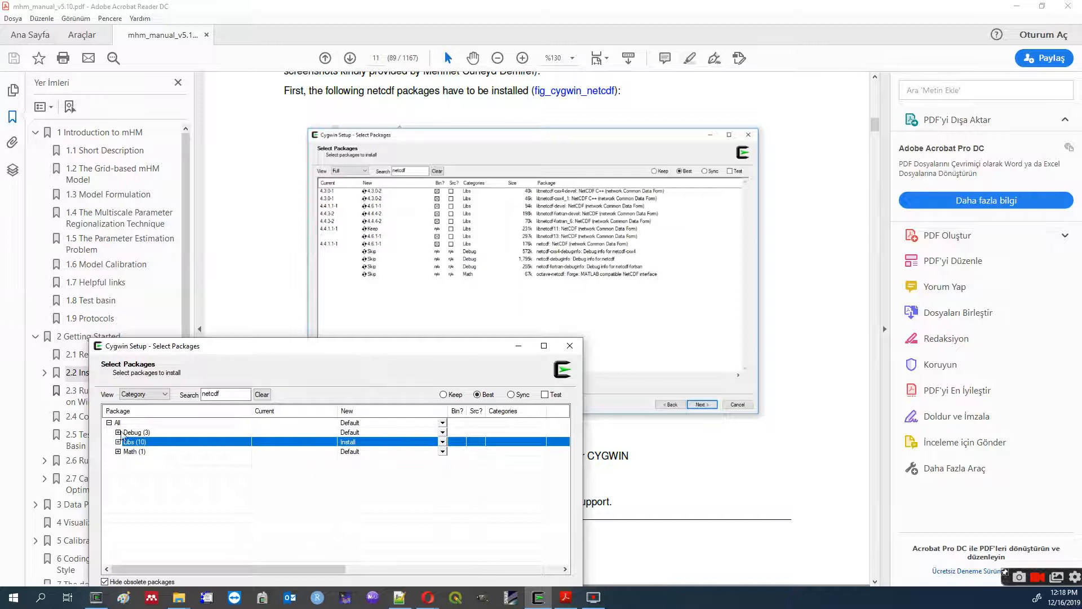
pyautogui.click(118, 432)
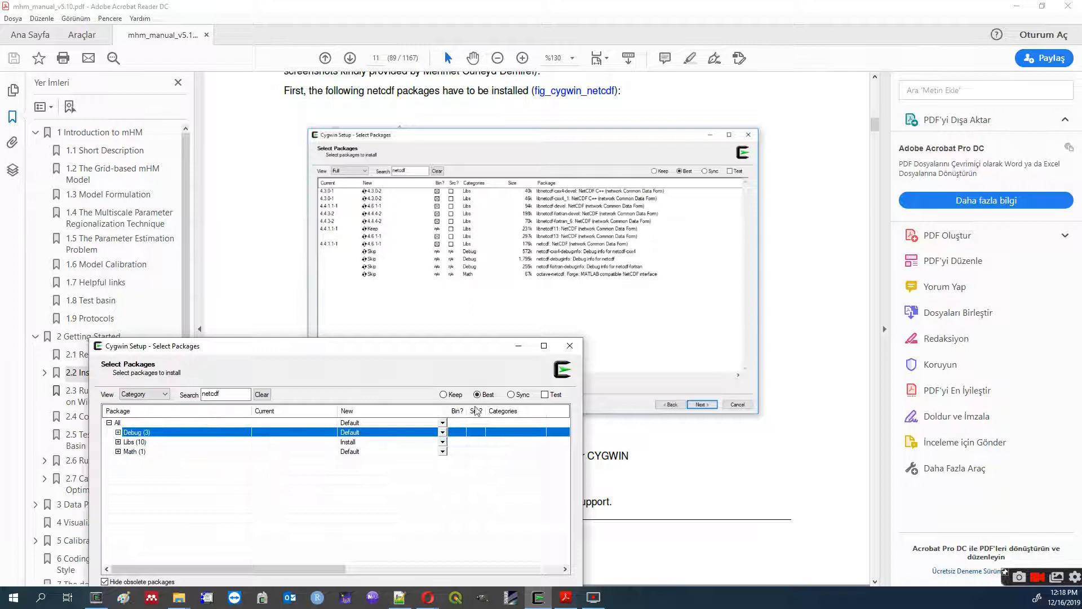
pyautogui.moveTo(520, 347)
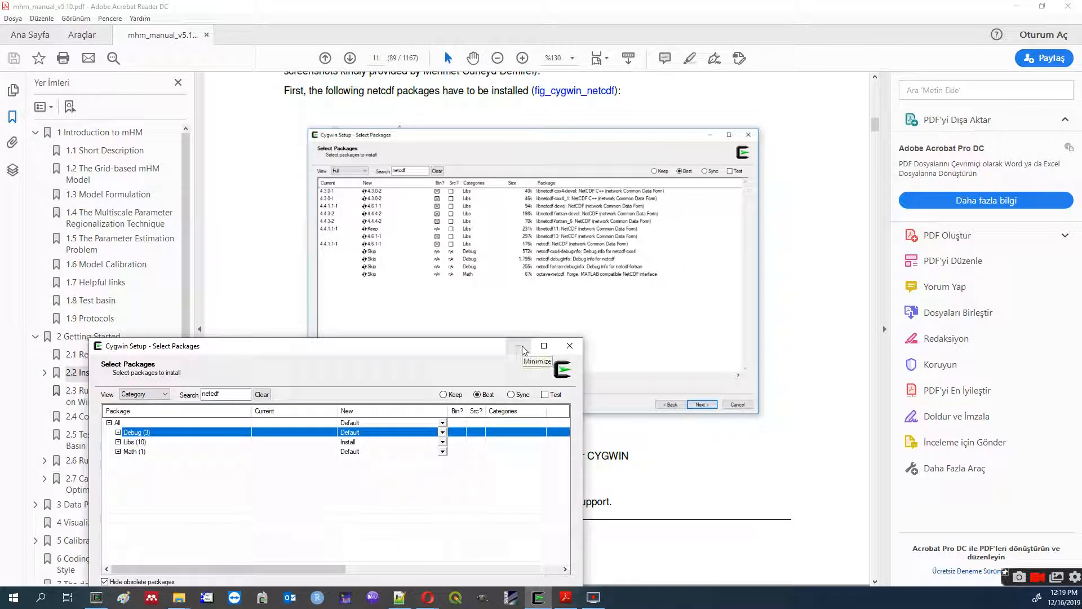
pyautogui.moveTo(522, 348)
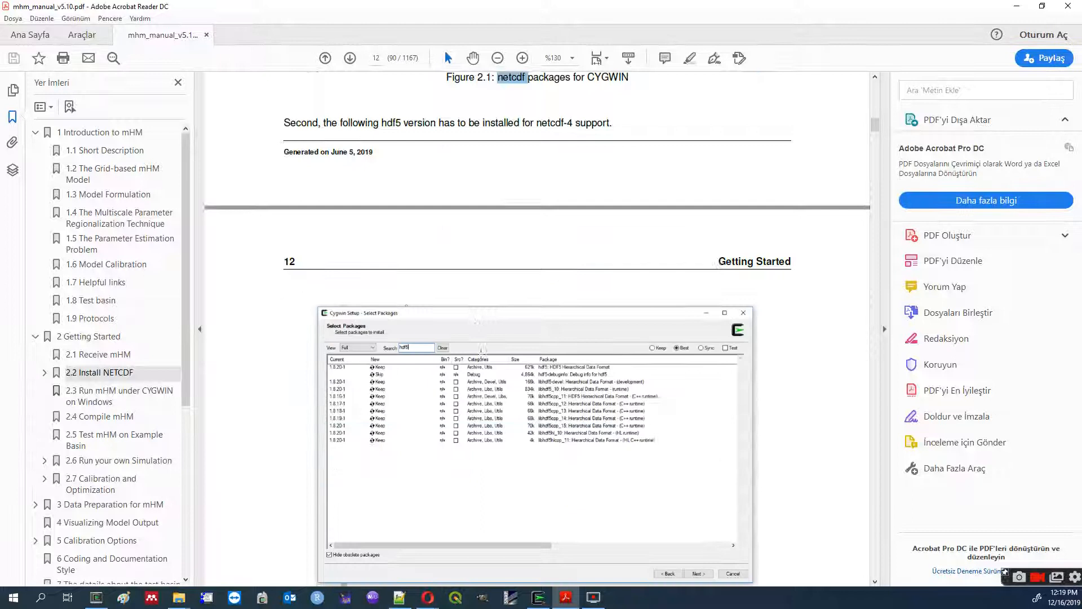
# Scroll the manual through Figures 2.3–2.5 on gfortran, libgfortran and make down to page 14.
pyautogui.scroll(-3)
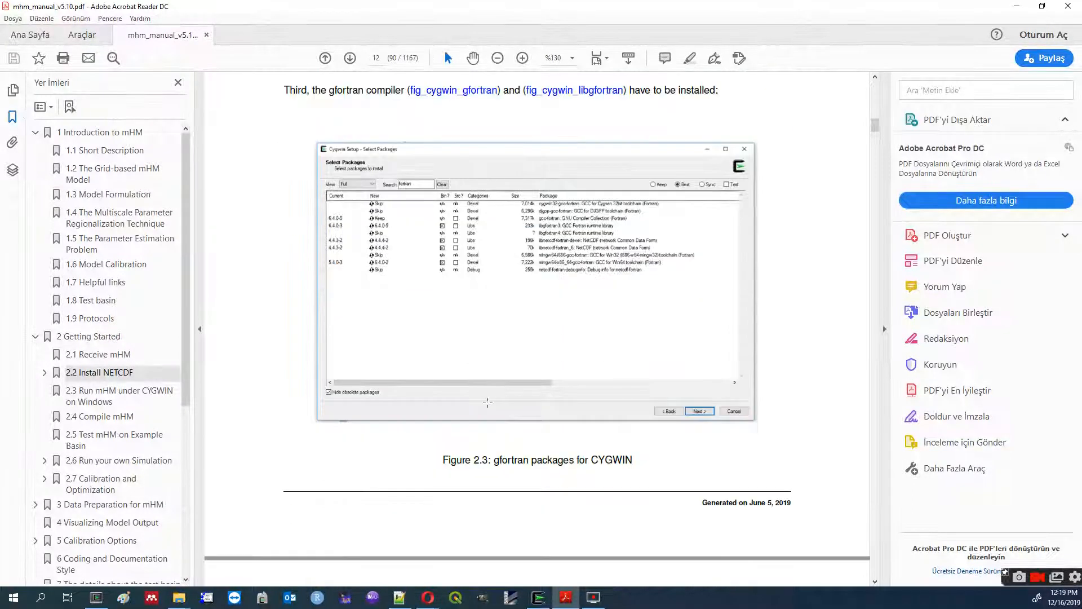
pyautogui.scroll(-3)
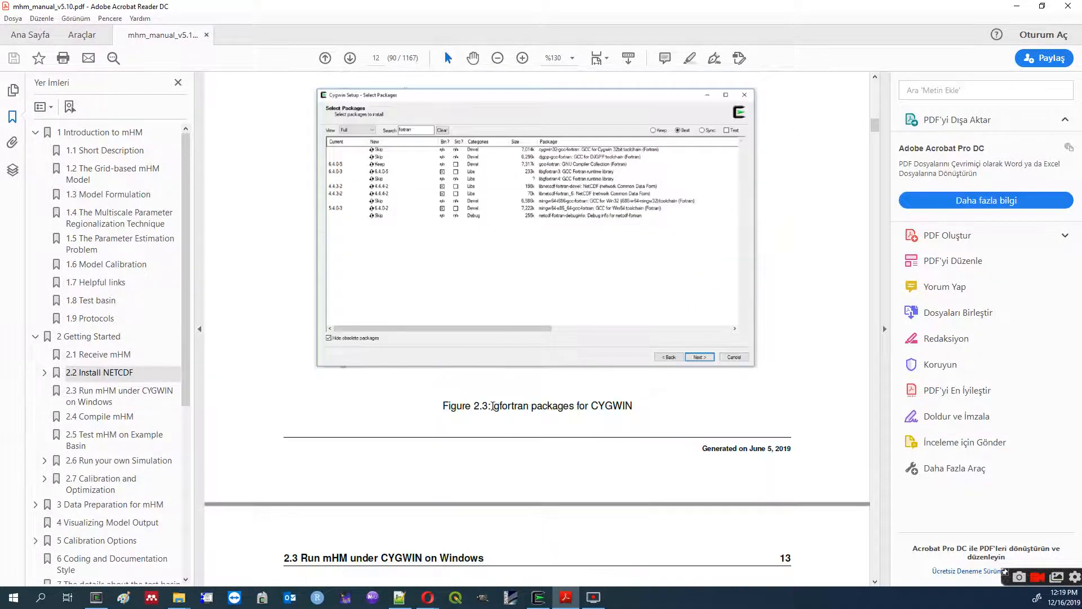
pyautogui.scroll(-3)
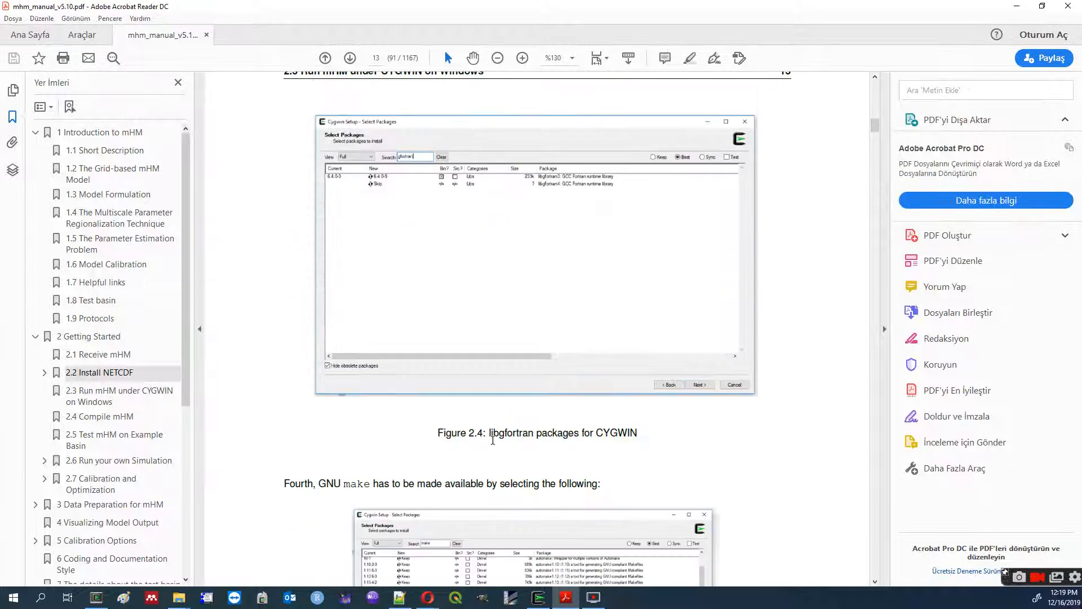
pyautogui.scroll(-3)
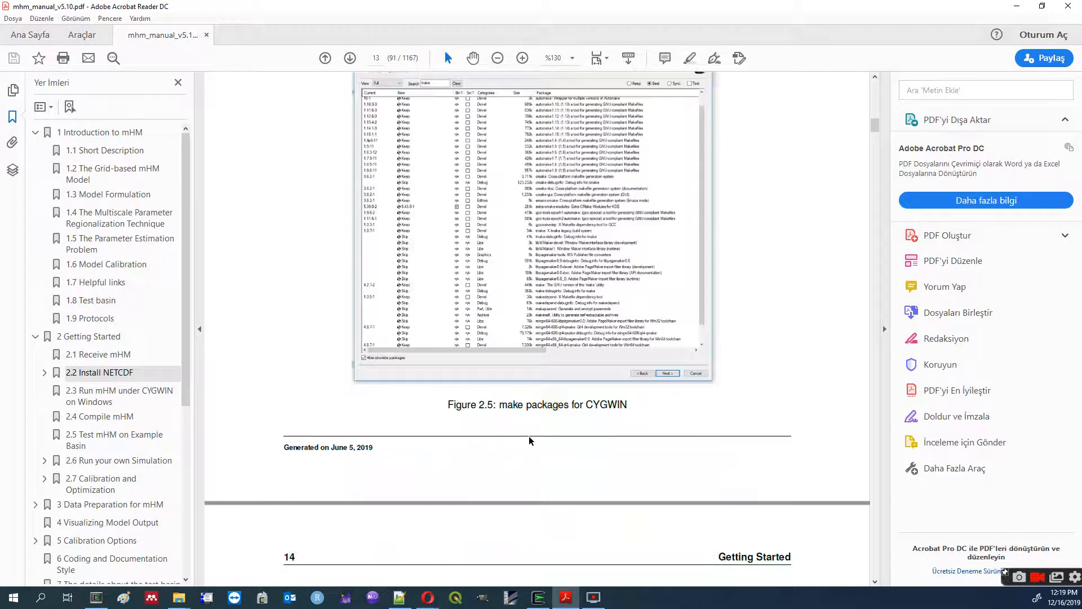
pyautogui.scroll(-3)
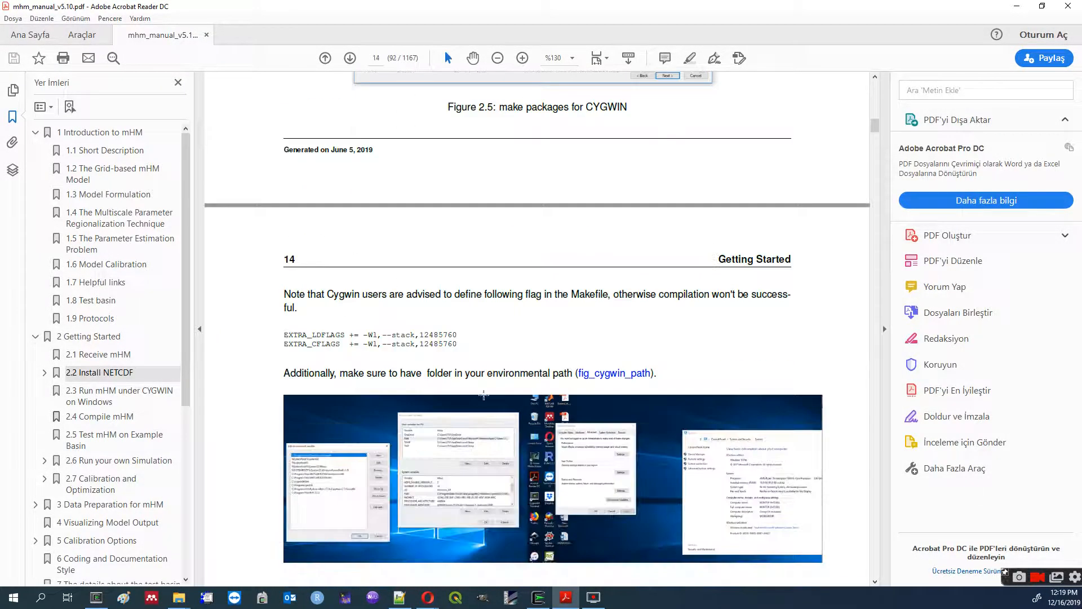
pyautogui.scroll(-3)
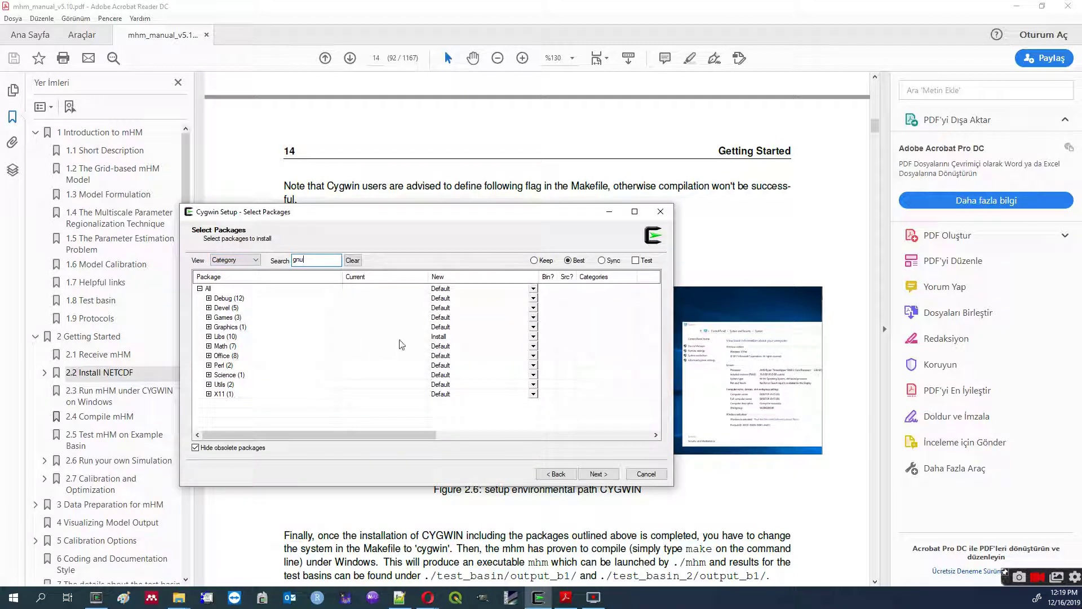
pyautogui.moveTo(314, 260)
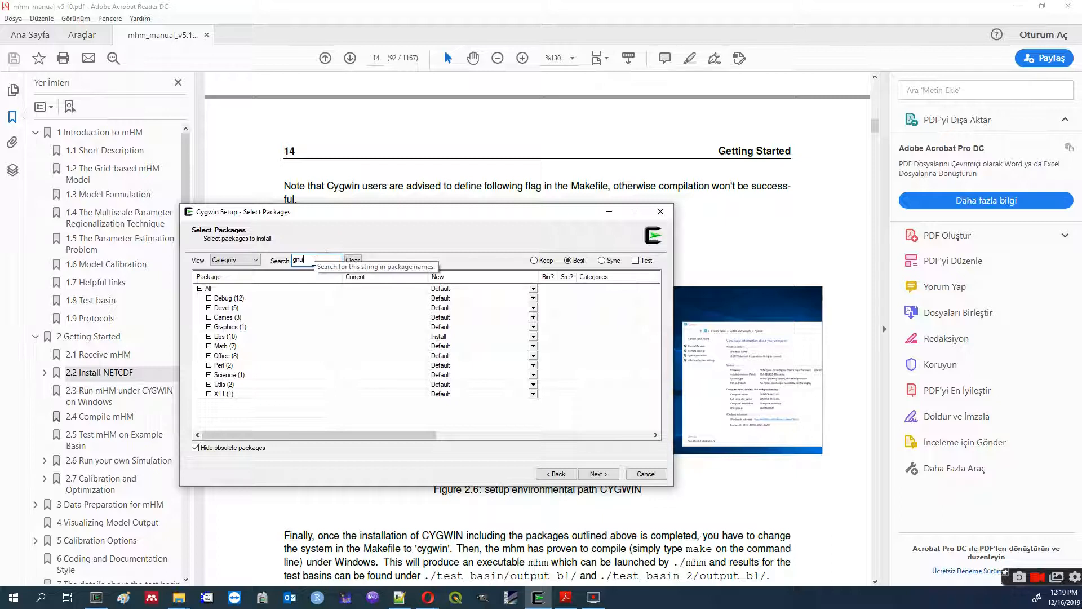
# Search fortran in Select Packages to show its Libs (6) group marked Install.
pyautogui.write('fortran')
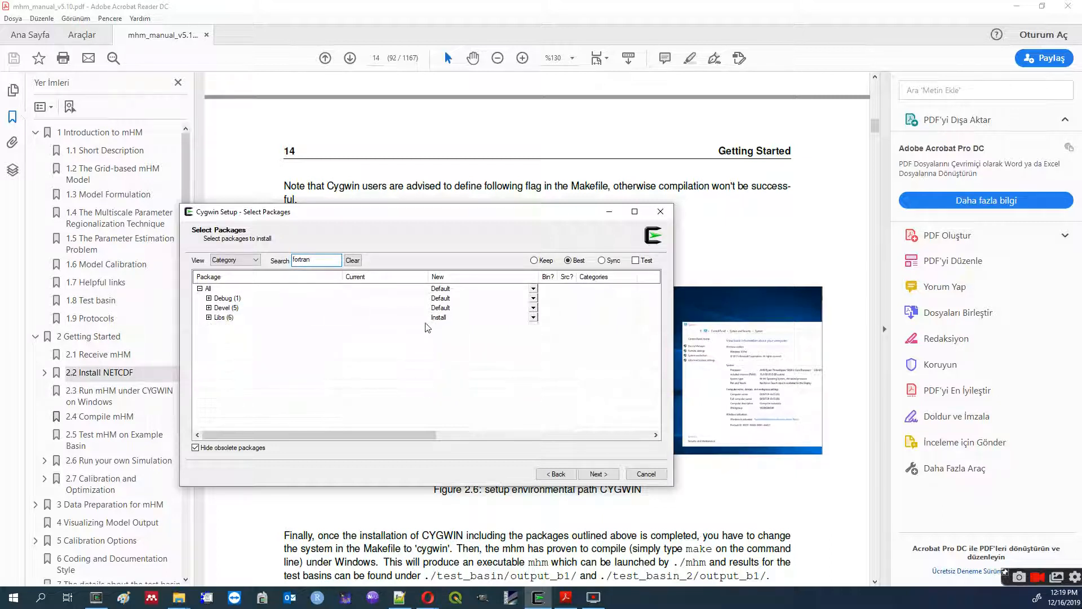
pyautogui.moveTo(609, 215)
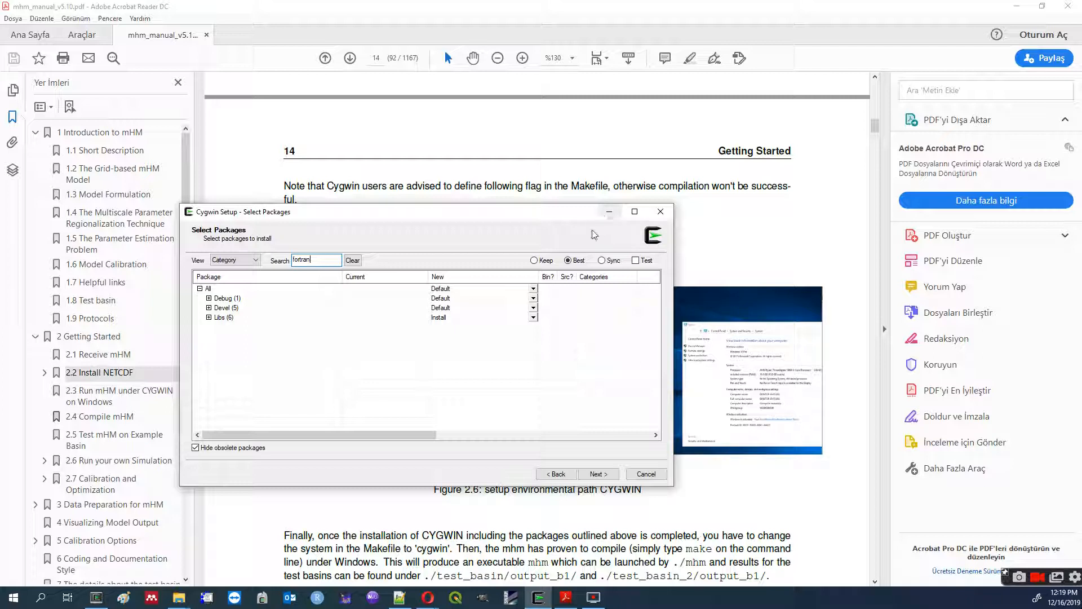
pyautogui.moveTo(578, 221)
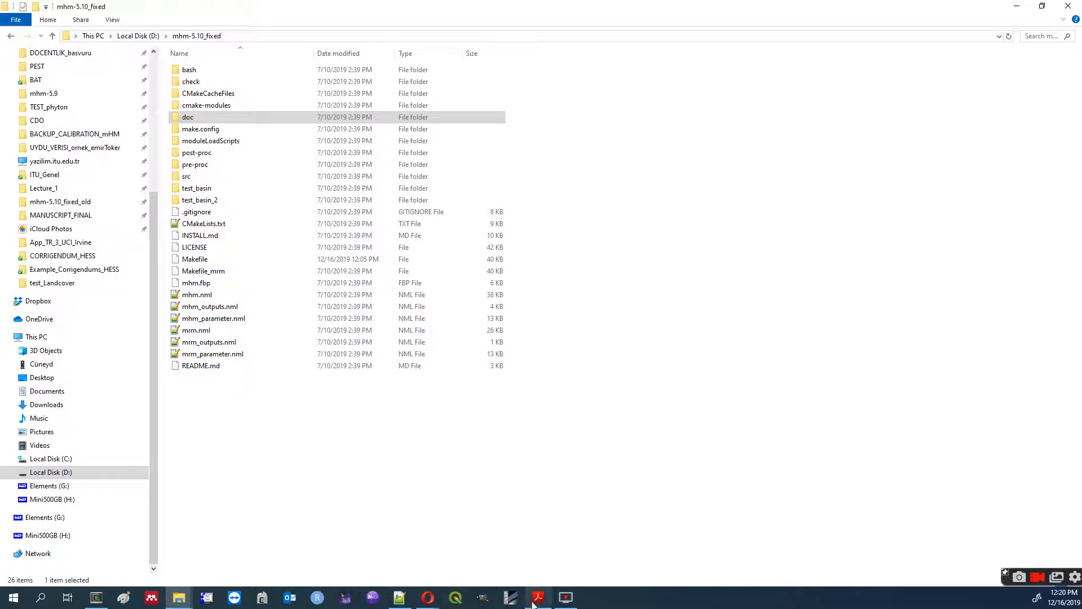
# Bring the Cygwin terminal to the front from the taskbar.
pyautogui.click(537, 598)
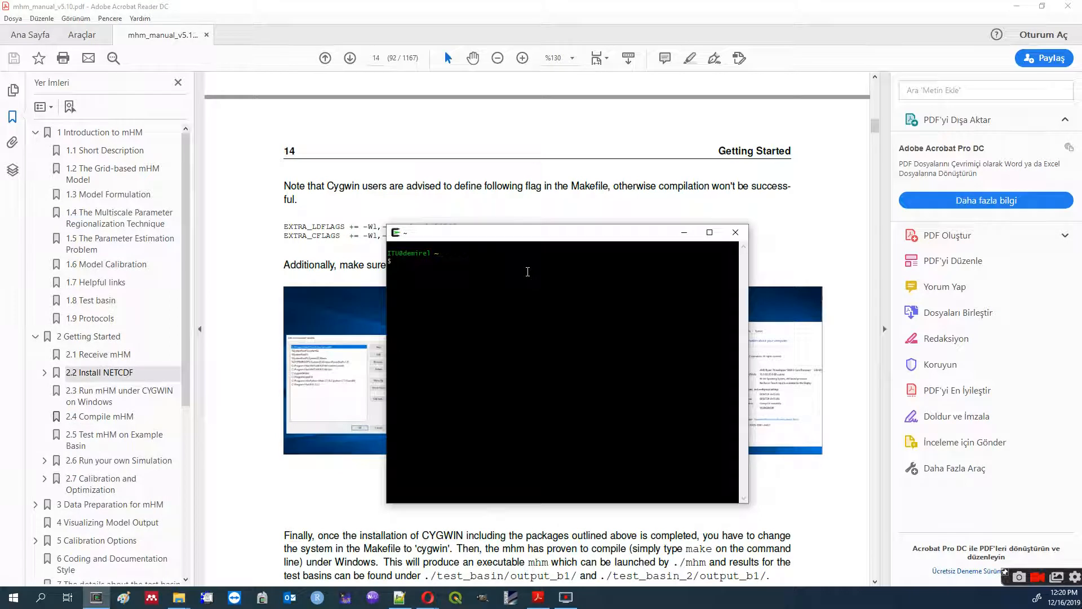
# Change directory to D:\mhm-5.10_fixed and list its files with ls.
pyautogui.write('cd')
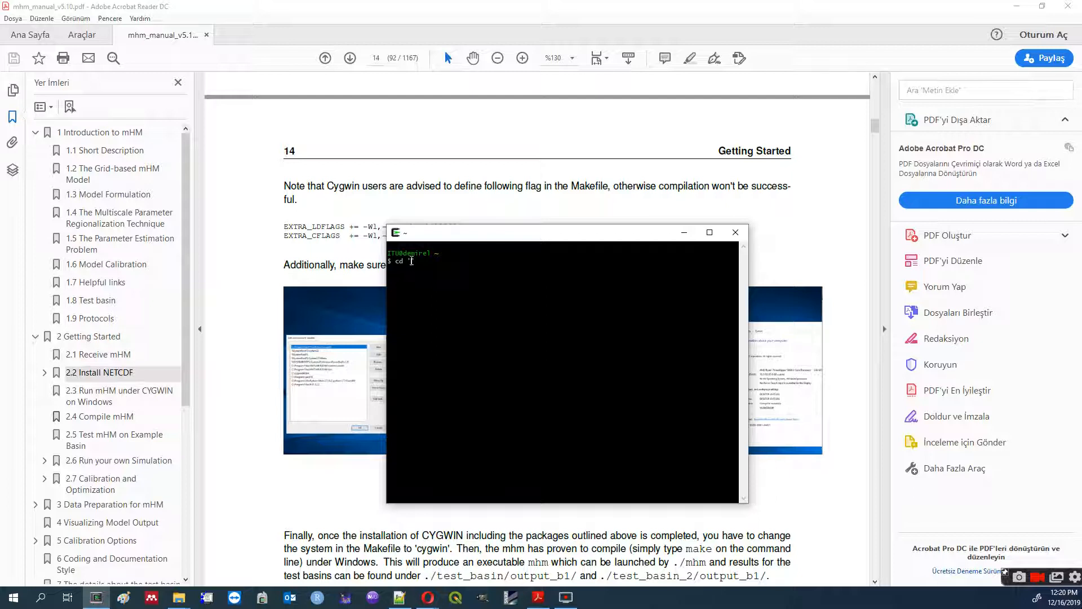
pyautogui.write("'D:\\mhm-5.10_fixed'")
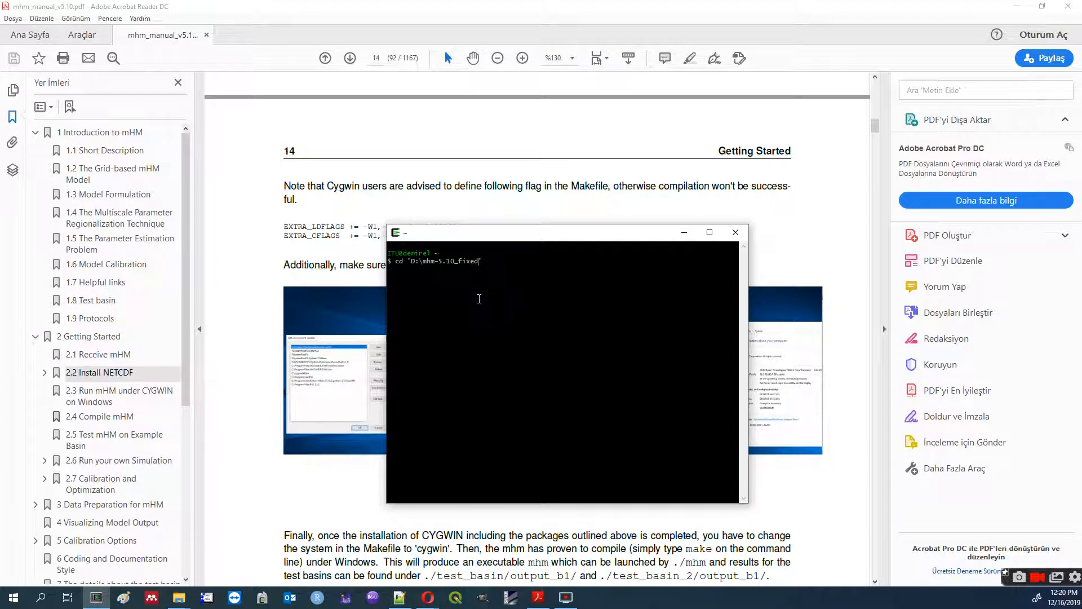
pyautogui.moveTo(505, 273)
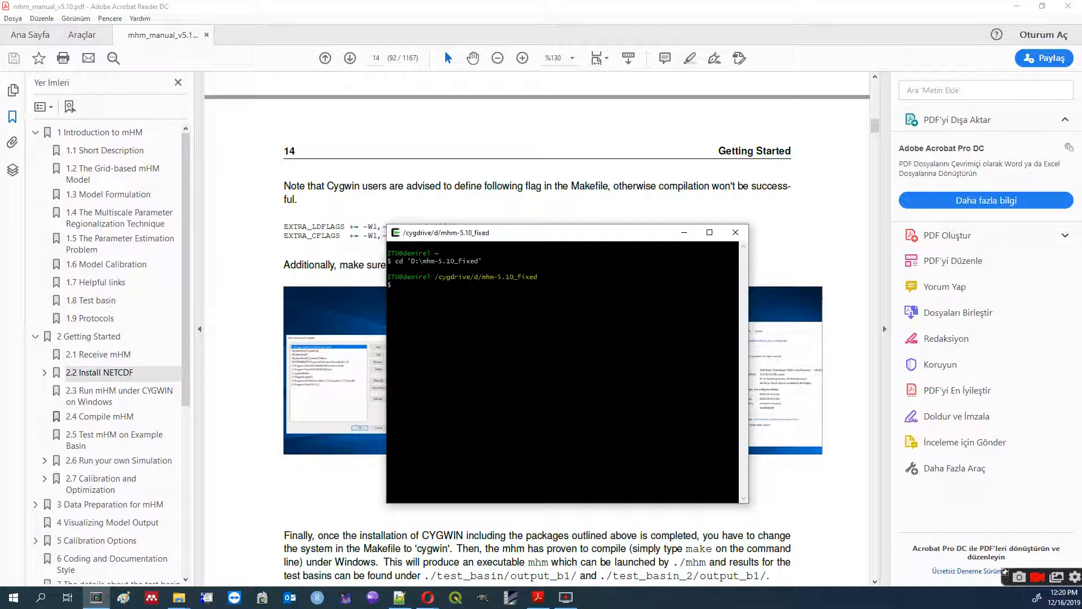
pyautogui.write('ls')
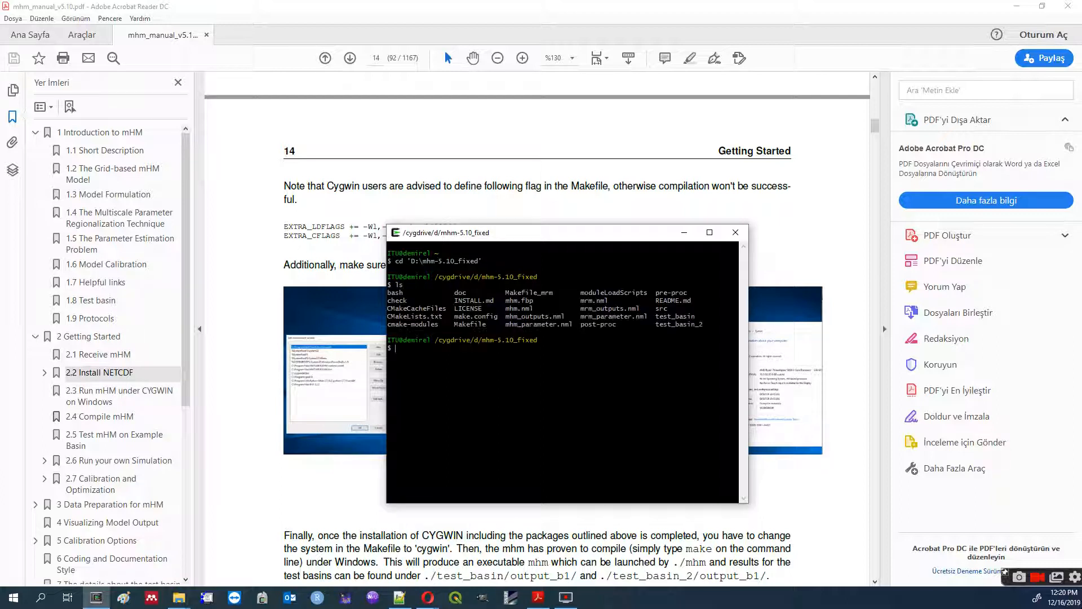